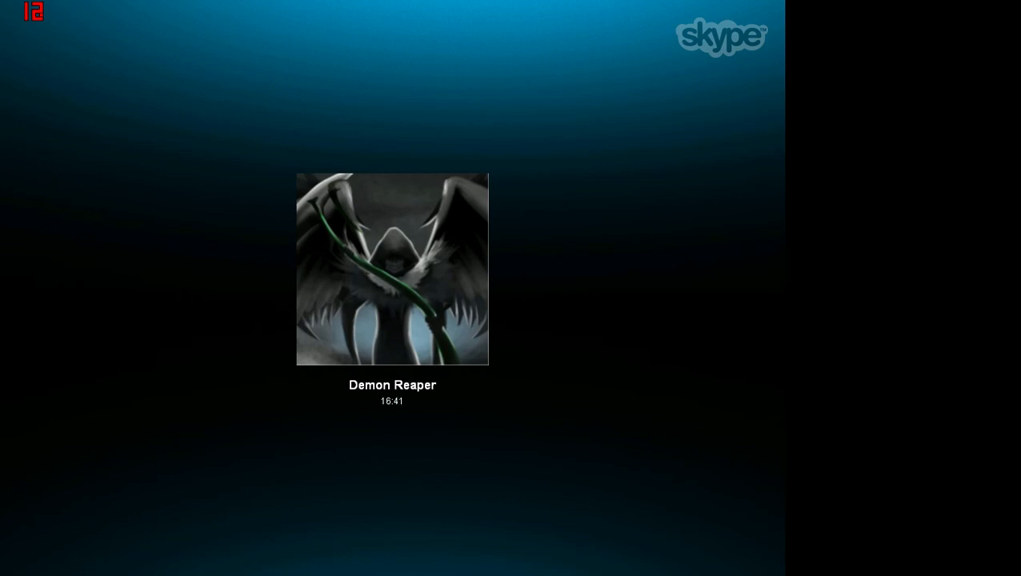
mouse_move(694, 296)
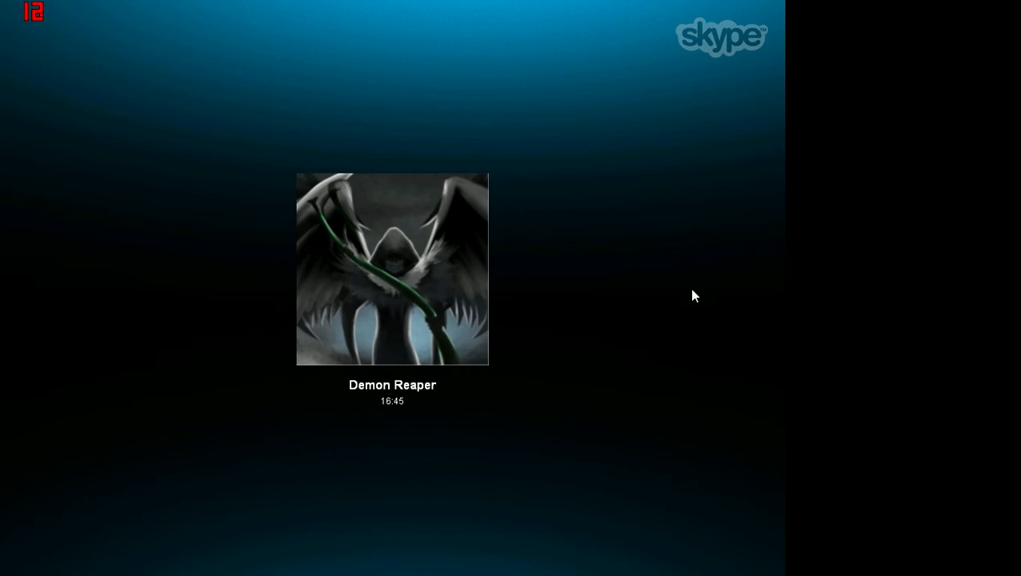